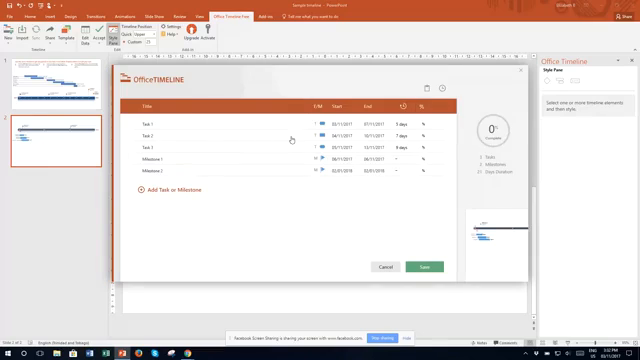
- Pick a new calendar date for Task 2, then add a new empty row to the data list
left_click(160, 132)
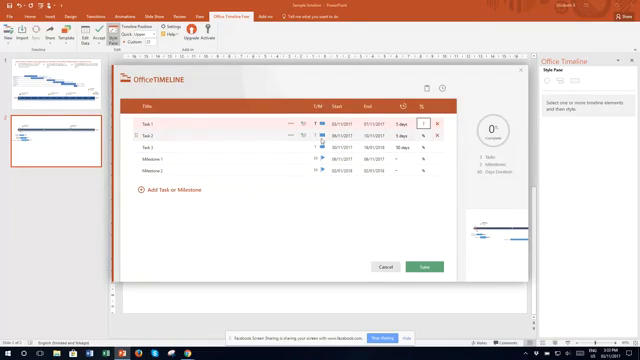
left_click(316, 132)
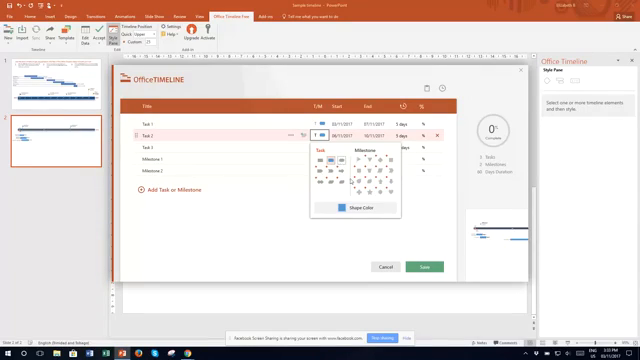
left_click(342, 210)
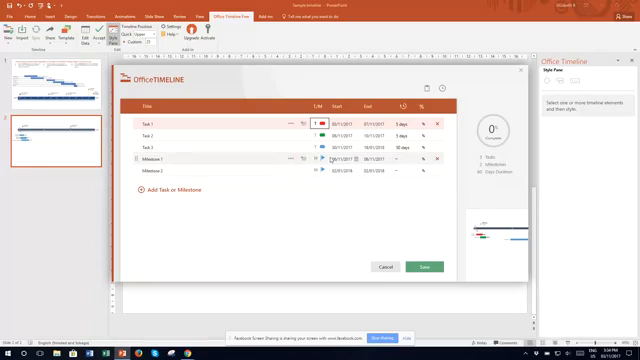
left_click(312, 158)
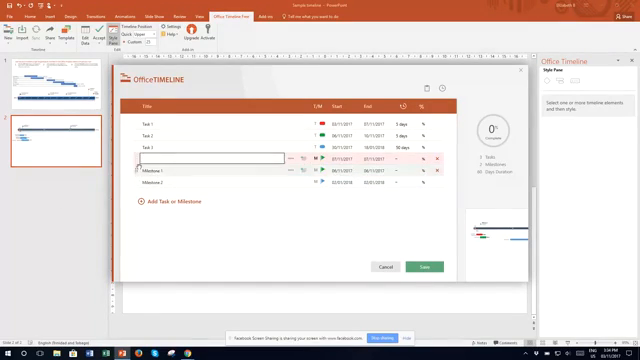
- Name the new data-list row 'Task 4'
type("Tas")
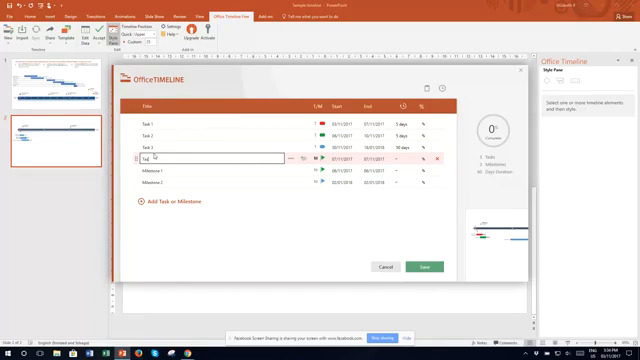
type("Task 4")
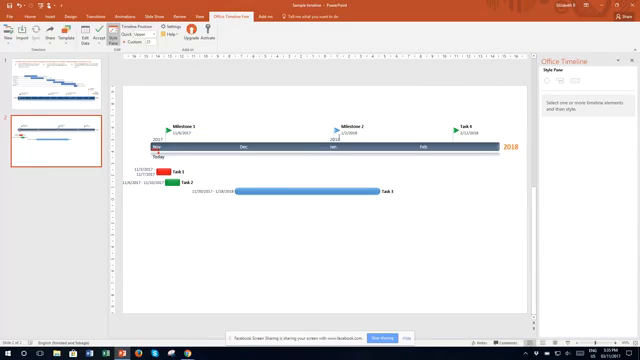
mouse_move(308, 192)
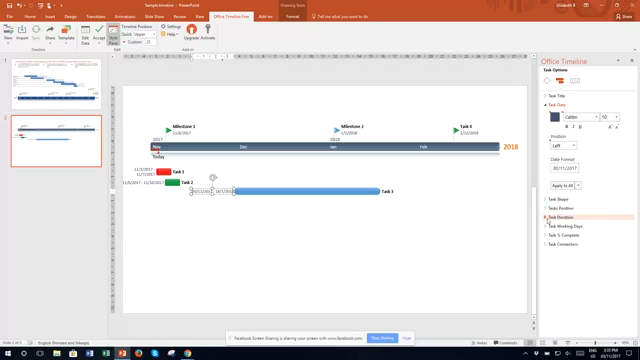
- Select the timescale bar so the pane shows Timescale Settings
left_click(556, 214)
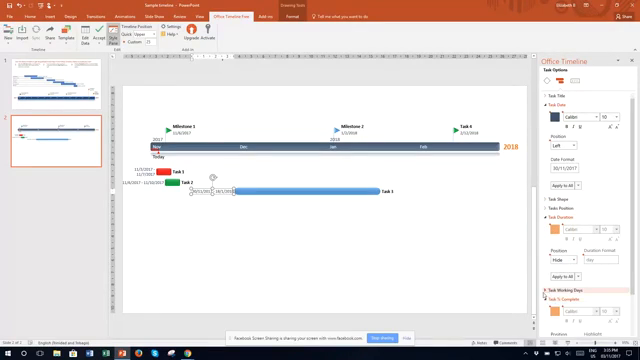
left_click(570, 292)
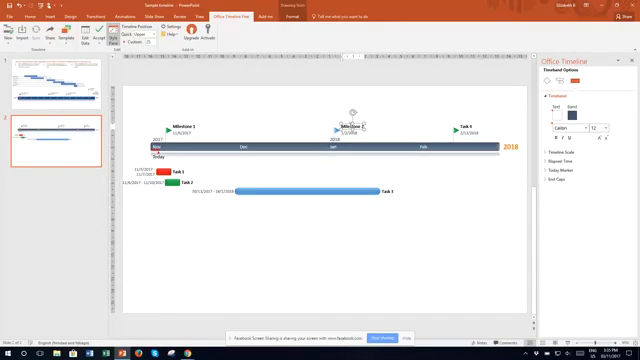
- Move the timescale bar and its milestones below the task bars
left_click(340, 126)
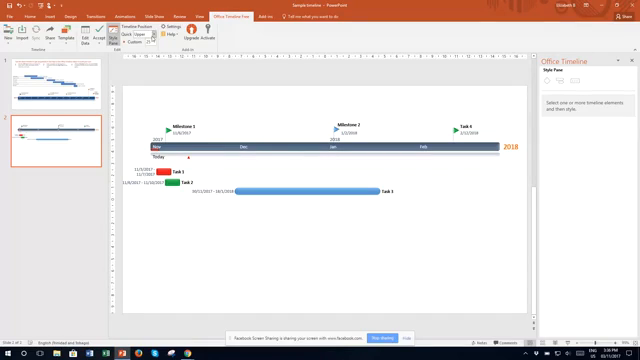
left_click(130, 32)
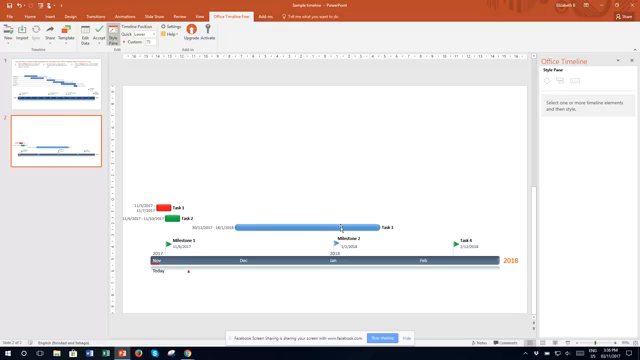
- Start a new timeline, bringing up the styles and templates gallery
left_click(44, 84)
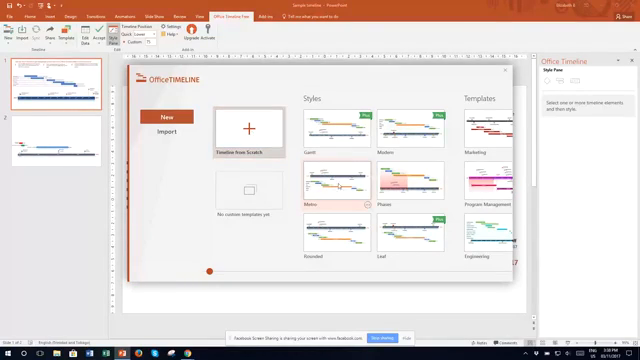
- Insert a new timeline from a chosen style on a second slide with one red task
left_click(336, 184)
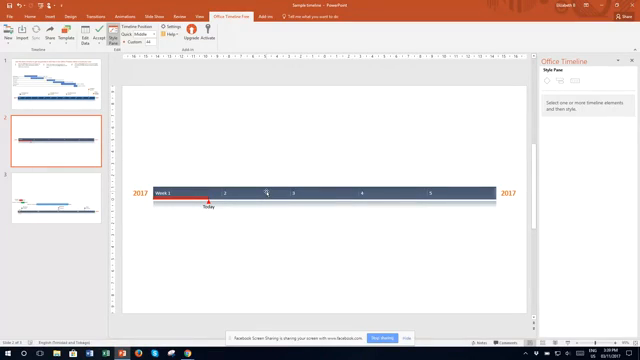
mouse_move(292, 210)
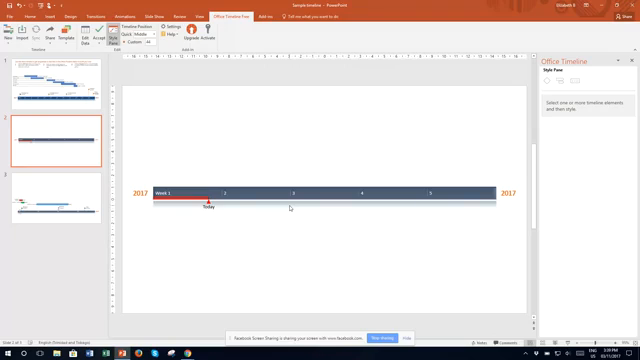